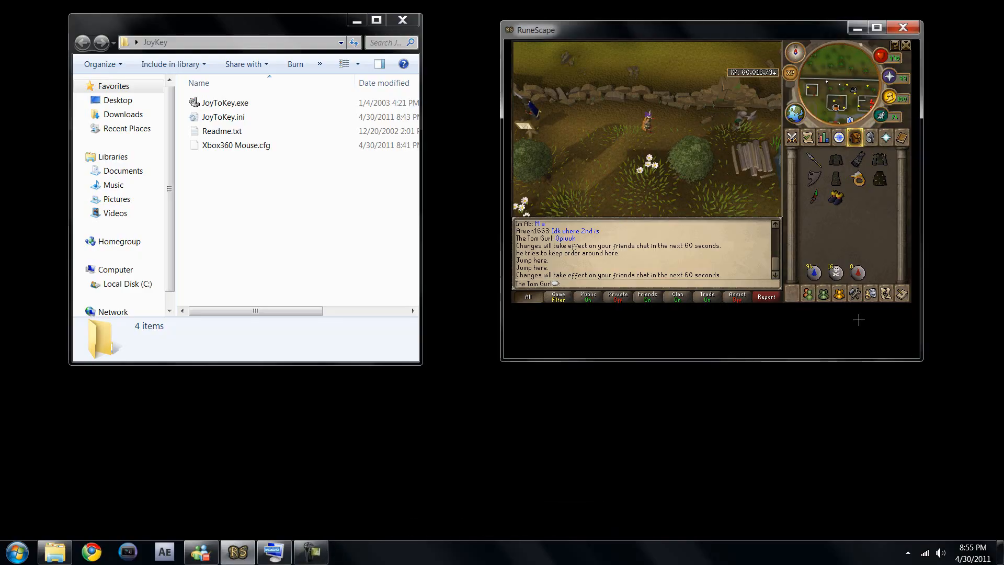
pyautogui.moveTo(789, 320)
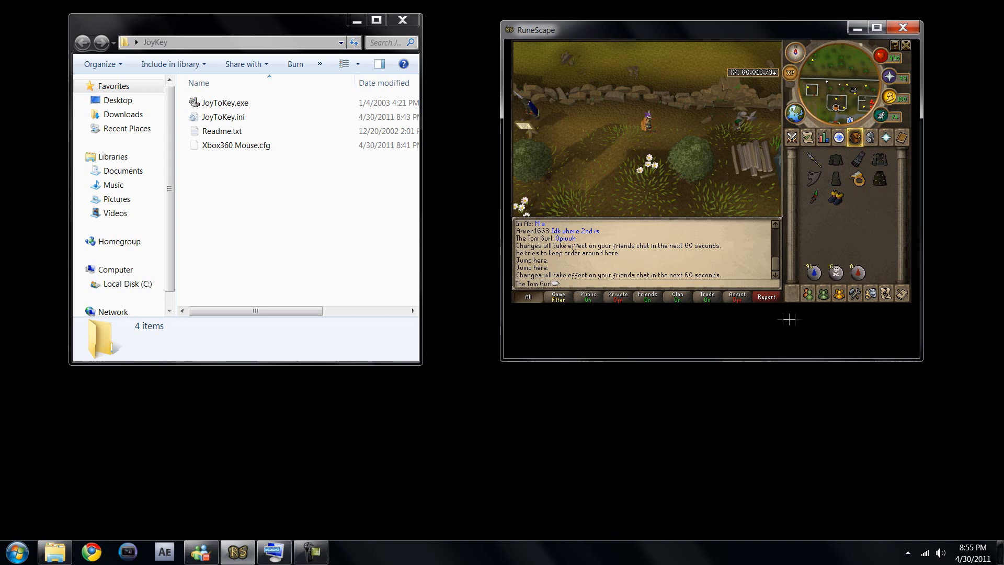
pyautogui.moveTo(558, 320)
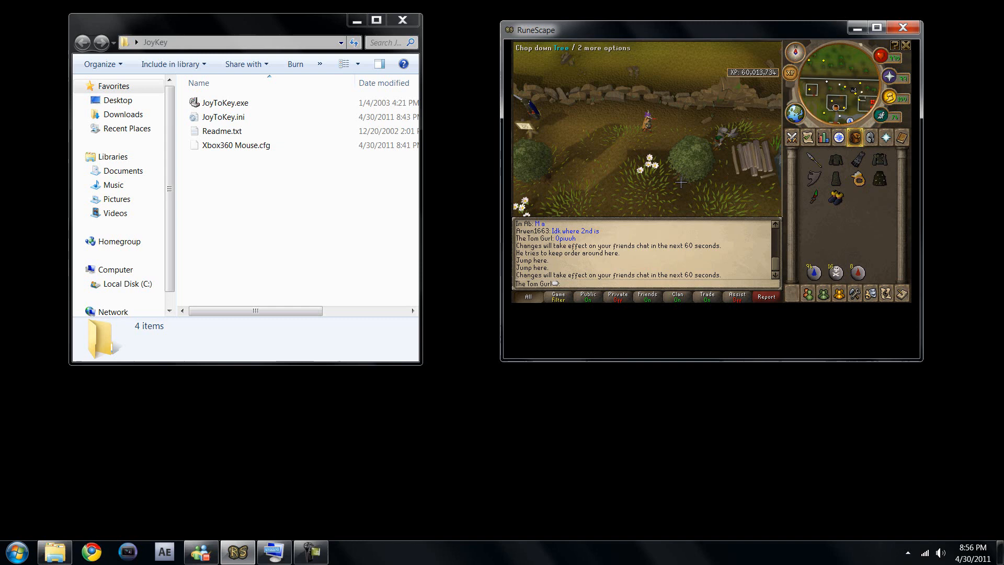
pyautogui.moveTo(645, 149)
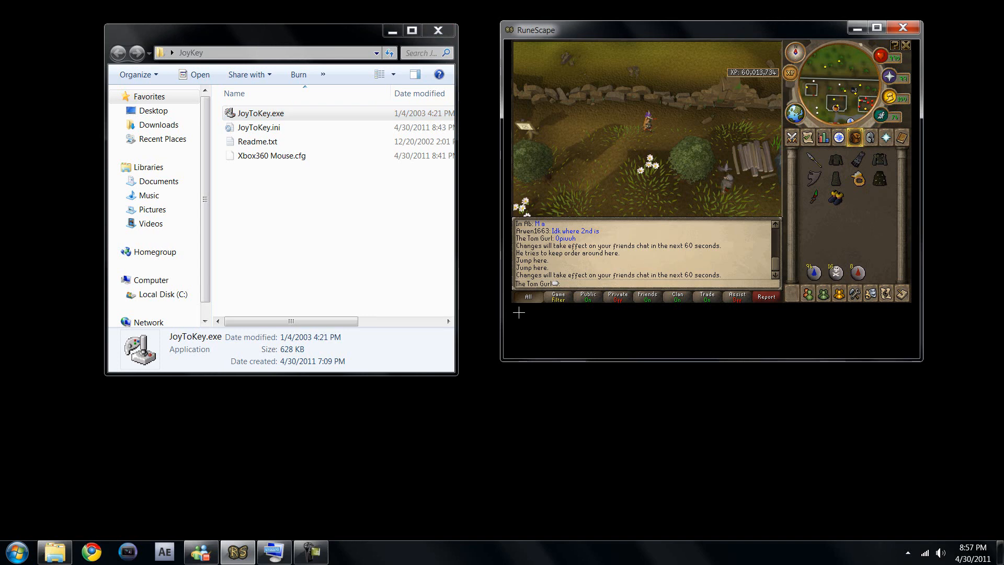
pyautogui.moveTo(827, 464)
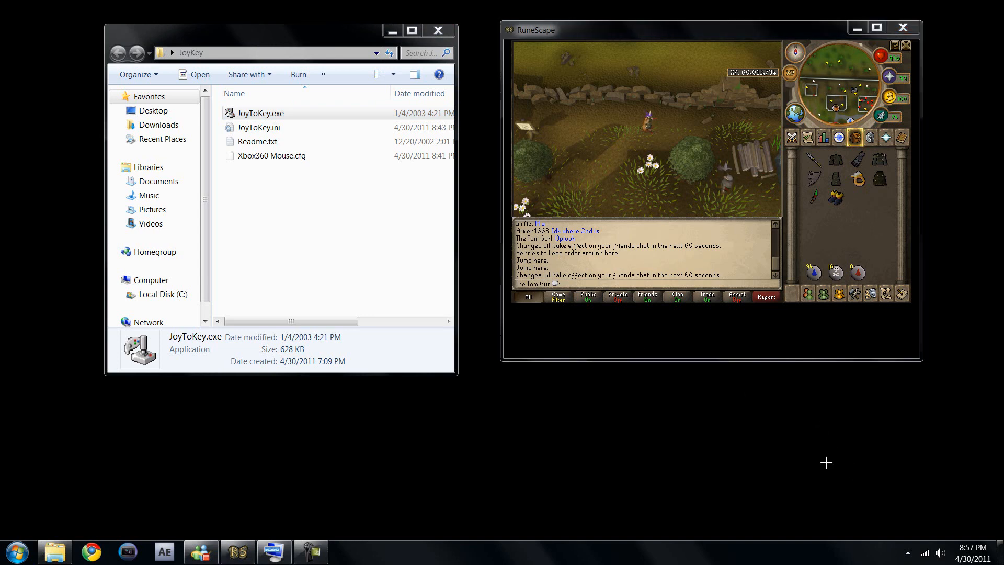
pyautogui.moveTo(895, 478)
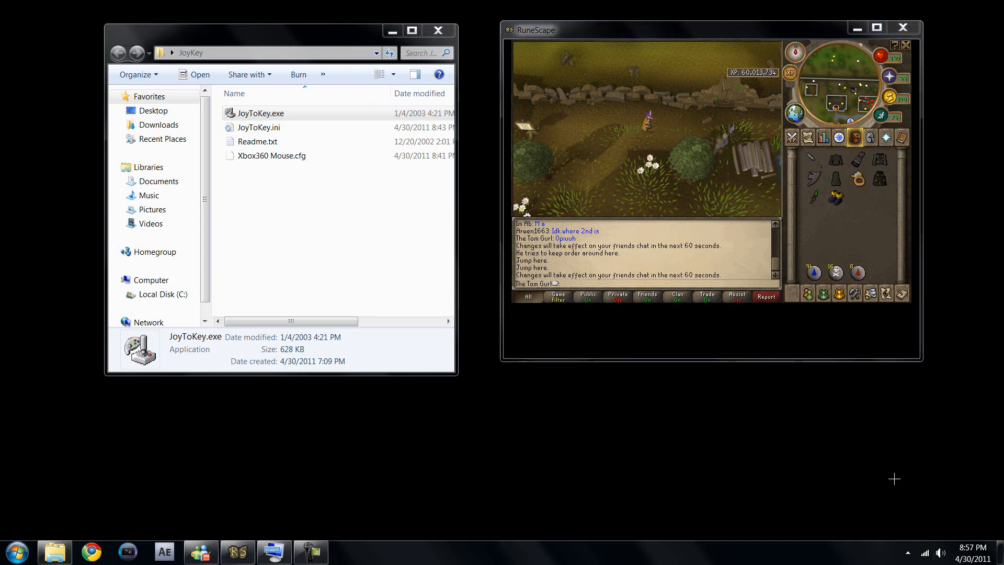
pyautogui.moveTo(777, 416)
pyautogui.write('controller')
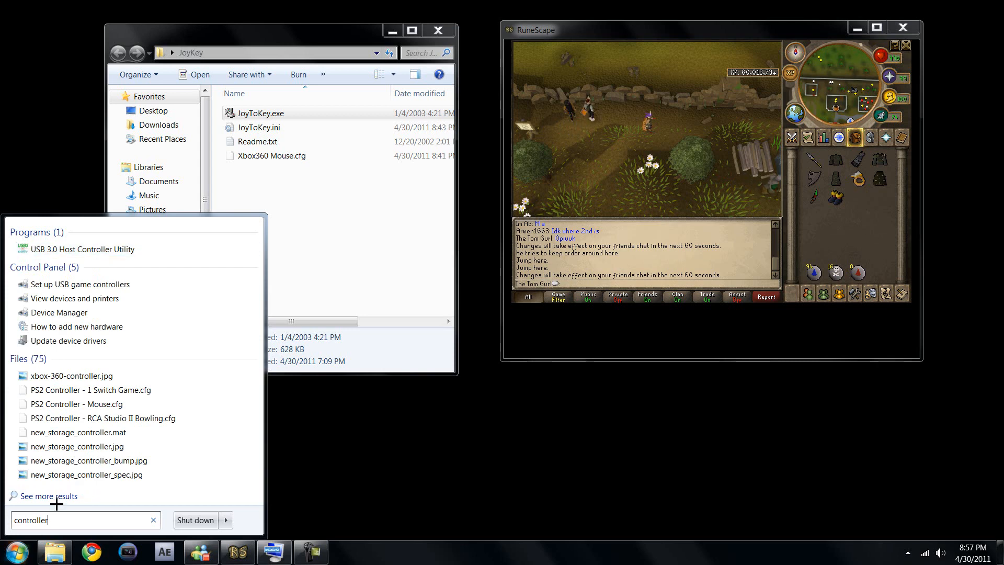
pyautogui.moveTo(80, 283)
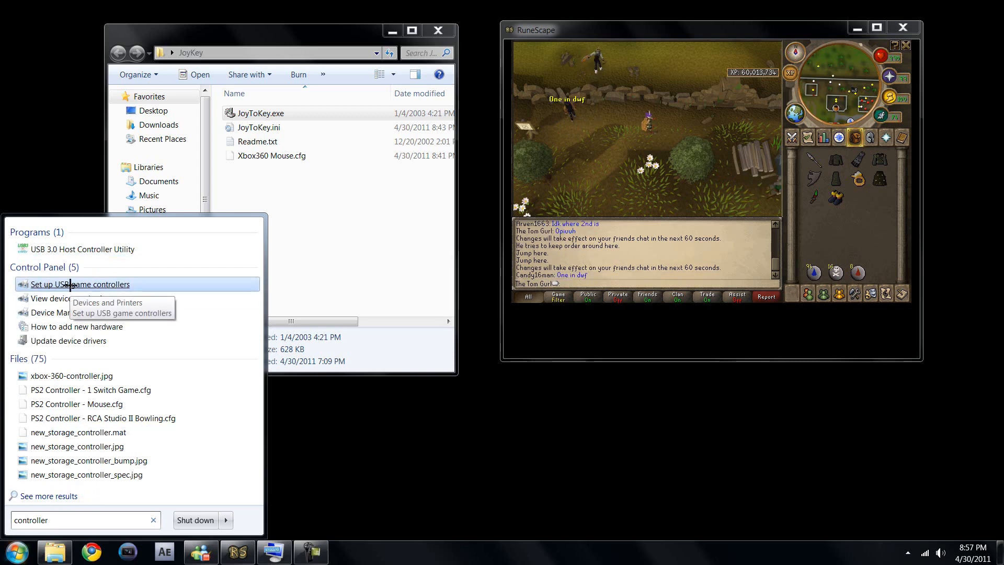
# - Open the MadCatz GamePad properties, view its Test and Settings tabs, and close them
pyautogui.click(78, 284)
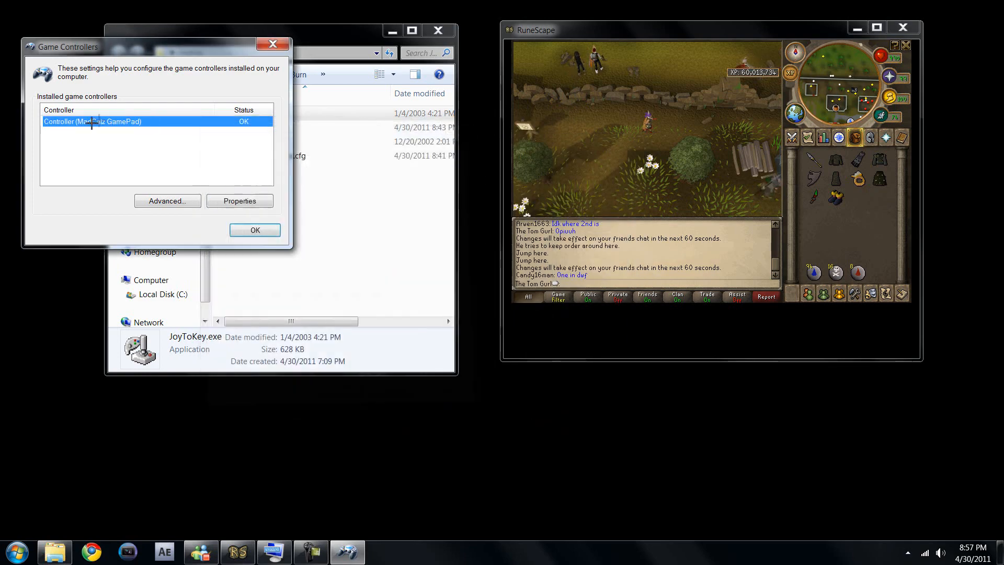
pyautogui.click(239, 201)
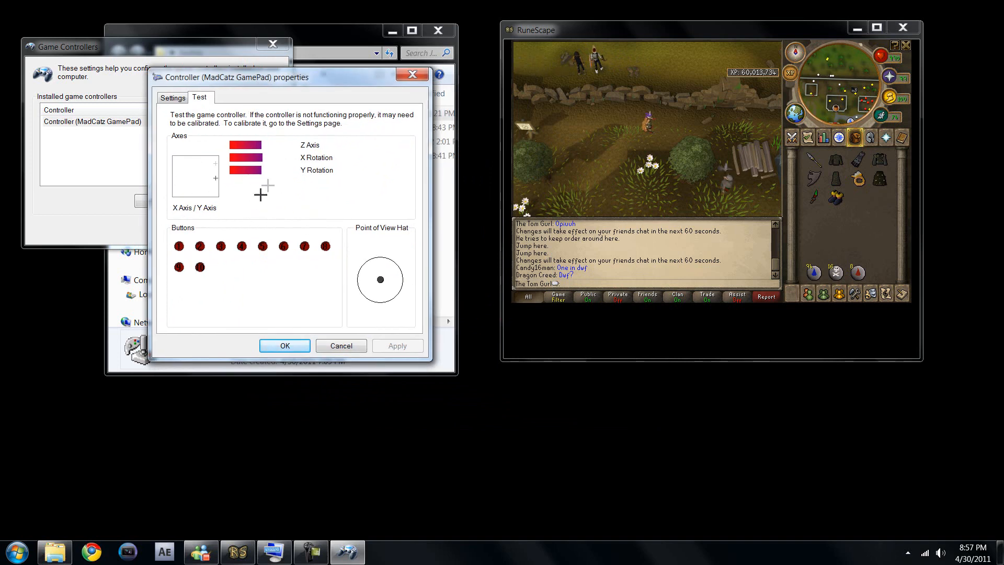
pyautogui.click(172, 96)
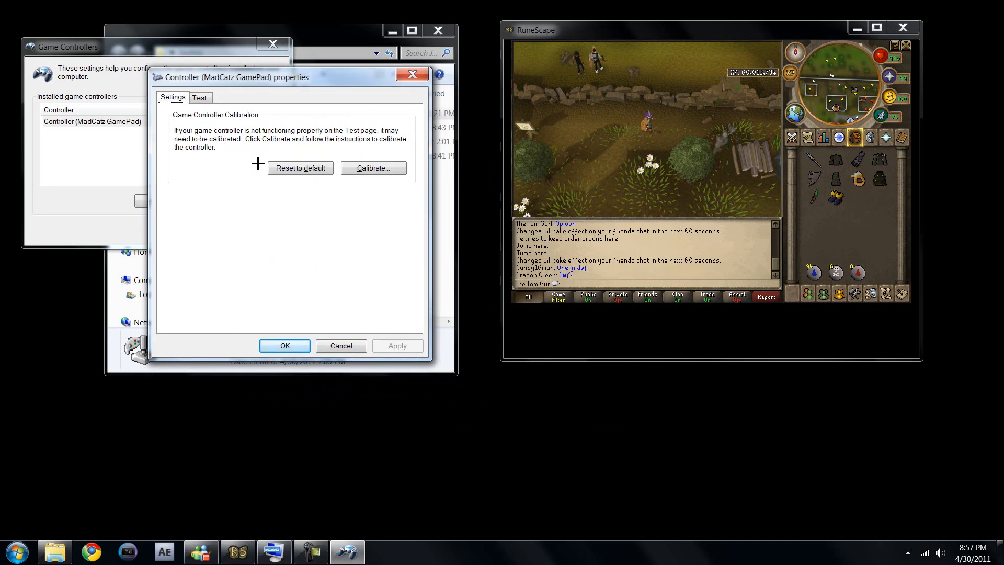
pyautogui.click(284, 346)
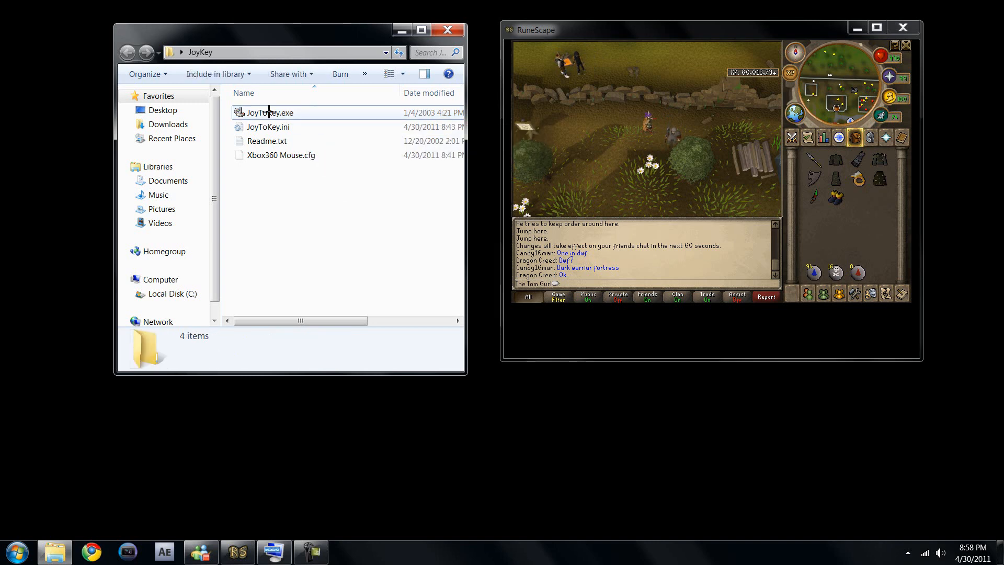
# - Launch JoyToKey.exe from the JoyKey folder with the Xbox360 Mouse profile and return to Explorer
pyautogui.click(269, 112)
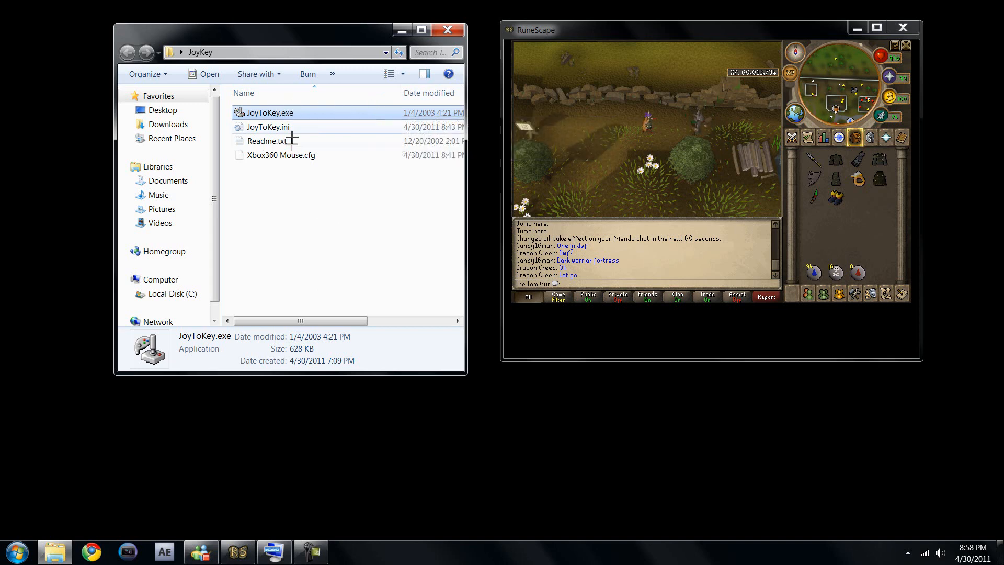
pyautogui.doubleClick(268, 112)
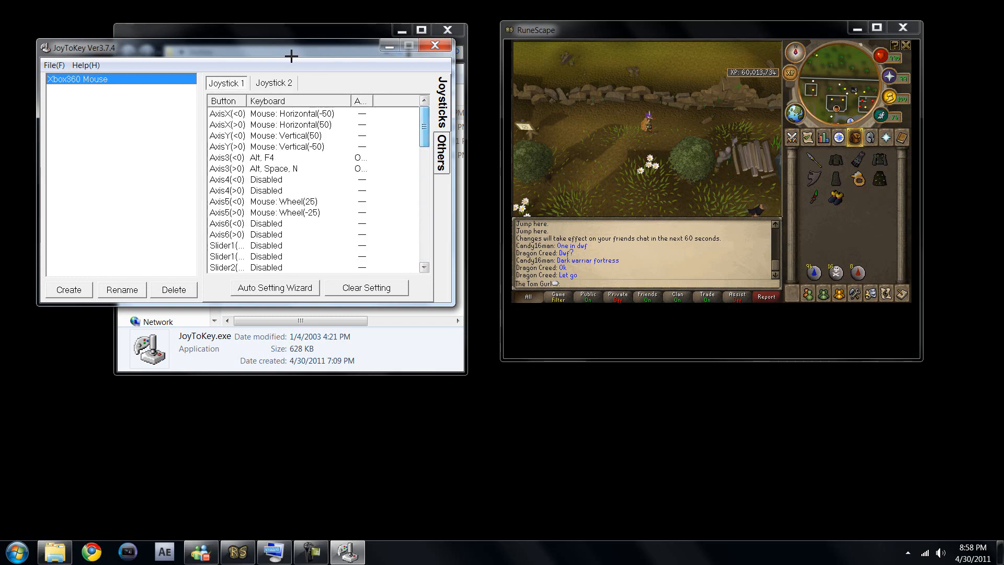
pyautogui.rightClick(280, 155)
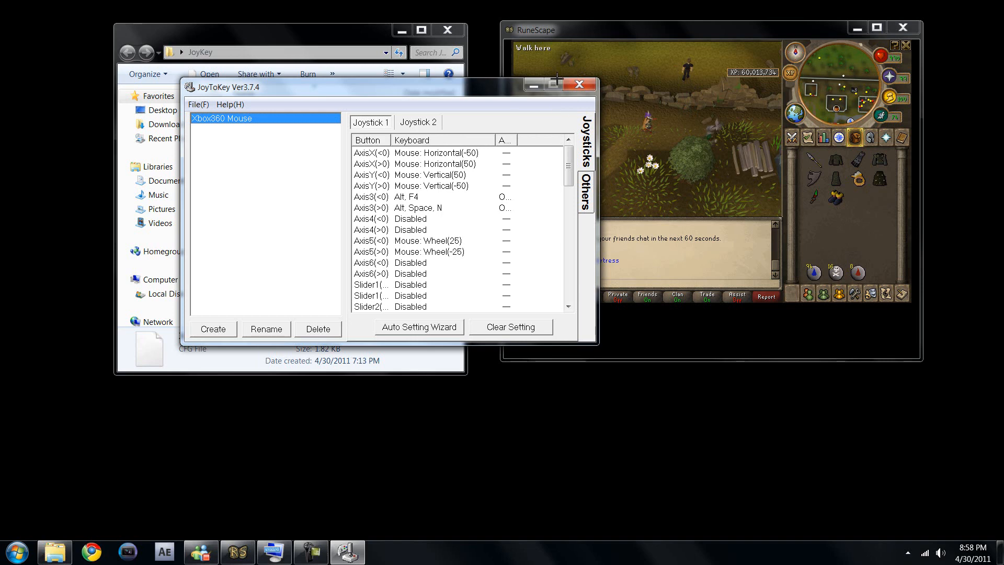
pyautogui.click(578, 84)
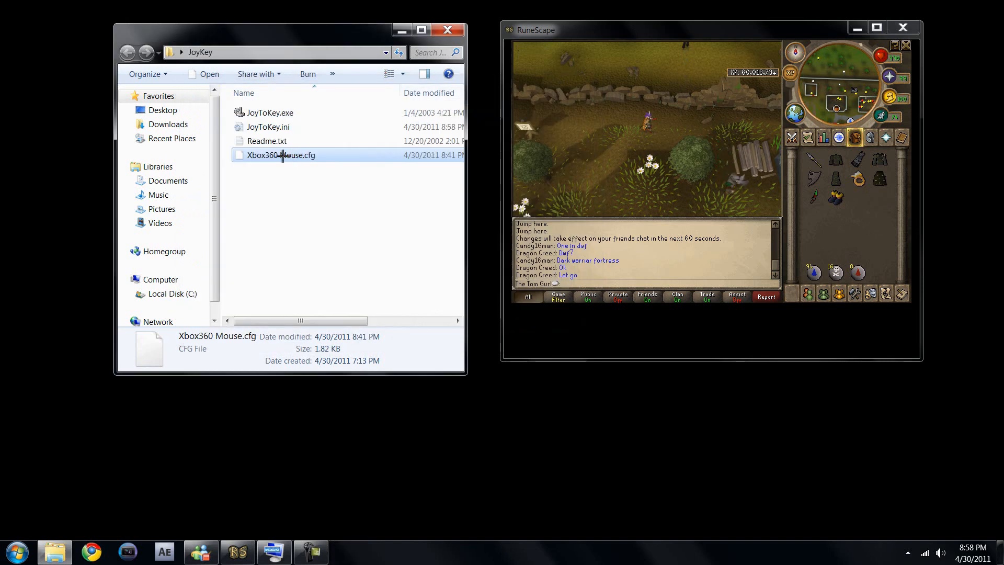
pyautogui.moveTo(280, 155)
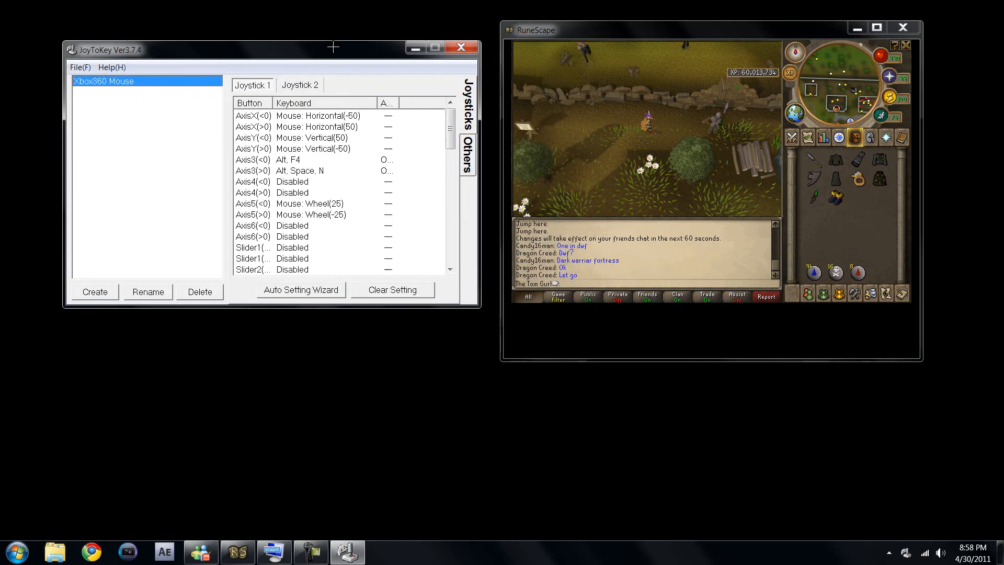
# - Reposition JoyToKey and reopen Windows Game Controllers by searching Start for 'controller'
pyautogui.moveTo(333, 47); pyautogui.dragTo(333, 39)
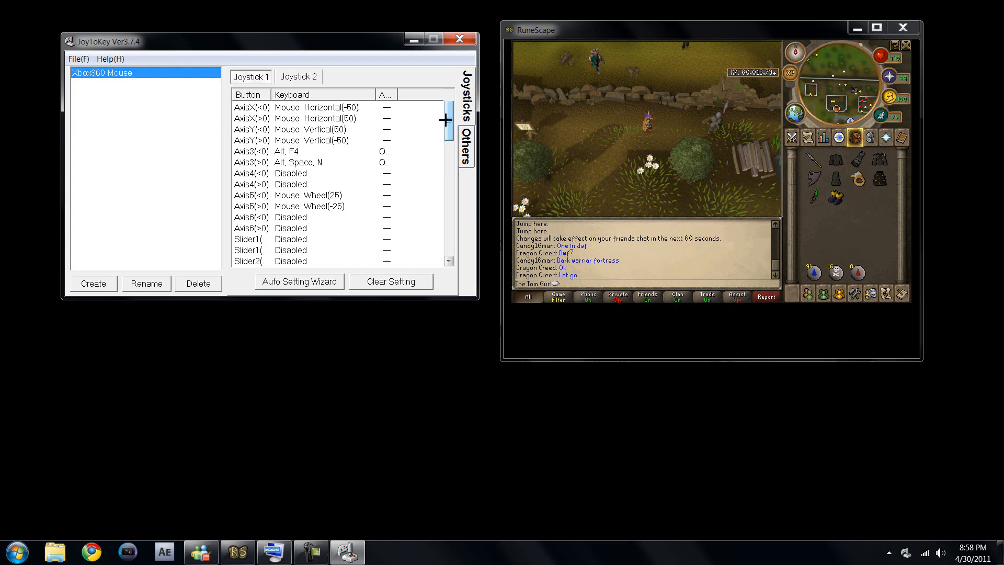
pyautogui.moveTo(562, 116)
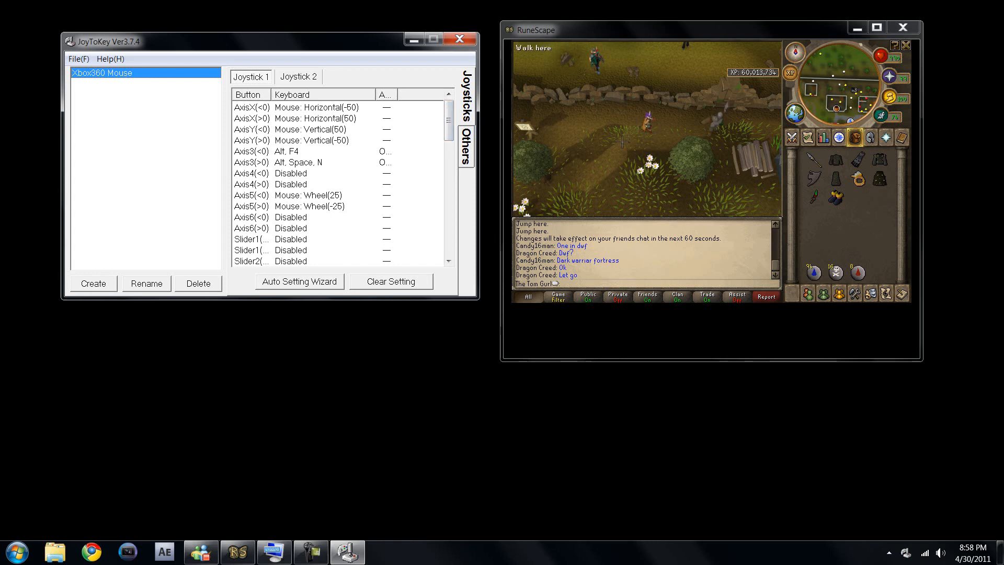
pyautogui.click(16, 551)
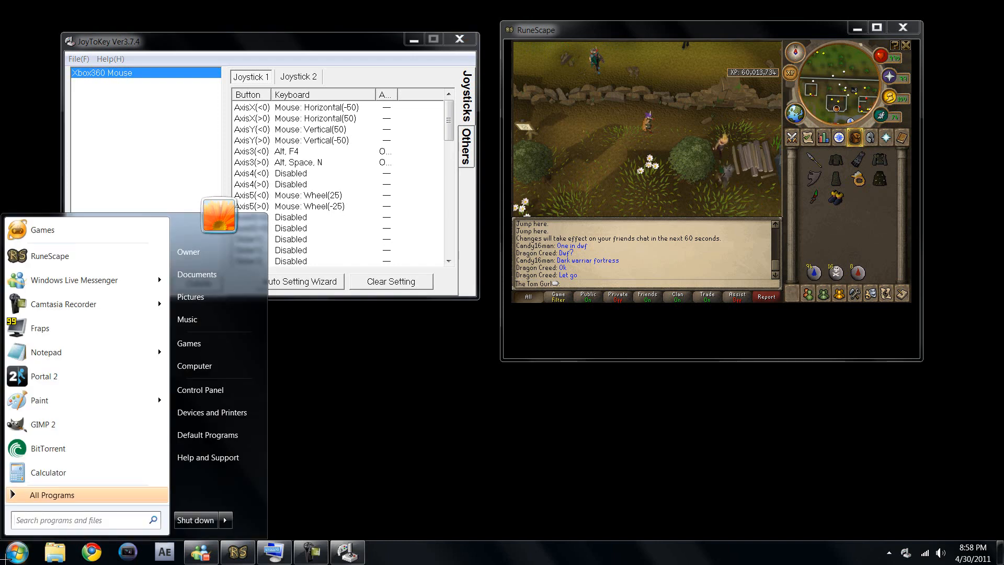
pyautogui.write('controller')
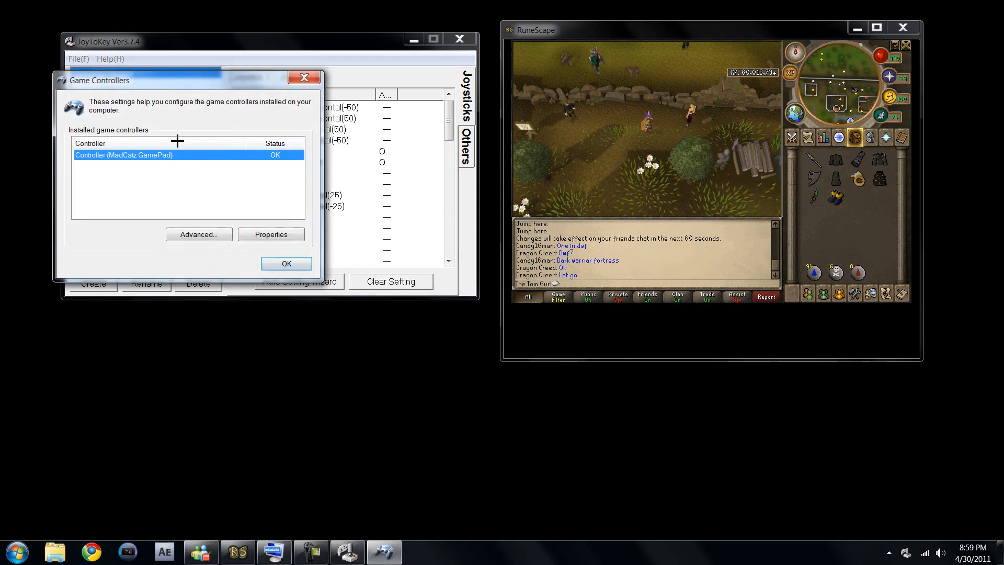
pyautogui.click(270, 233)
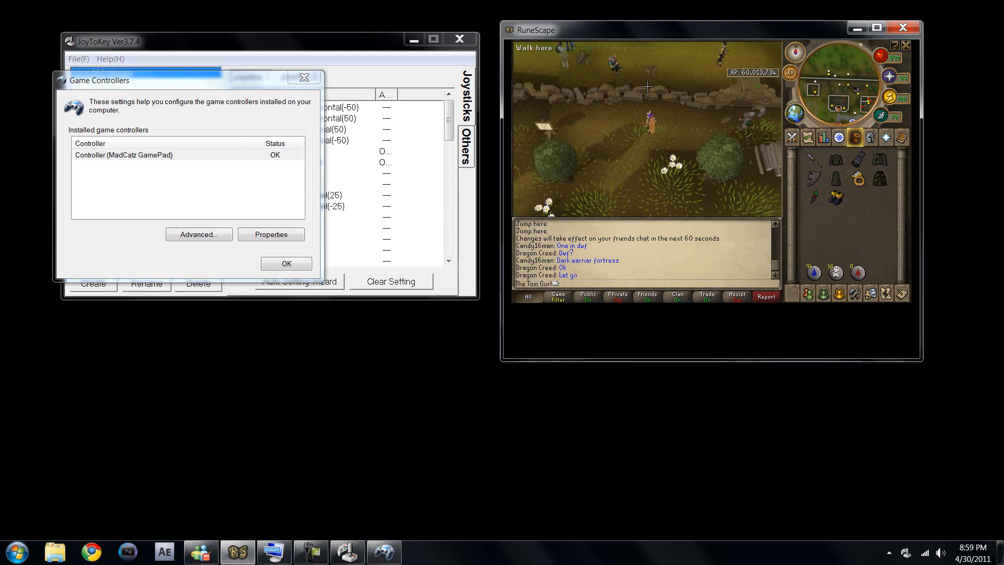
# - Cross the Wilderness wall and walk the character toward the grey stone structure using the gamepad
pyautogui.rightClick(647, 101)
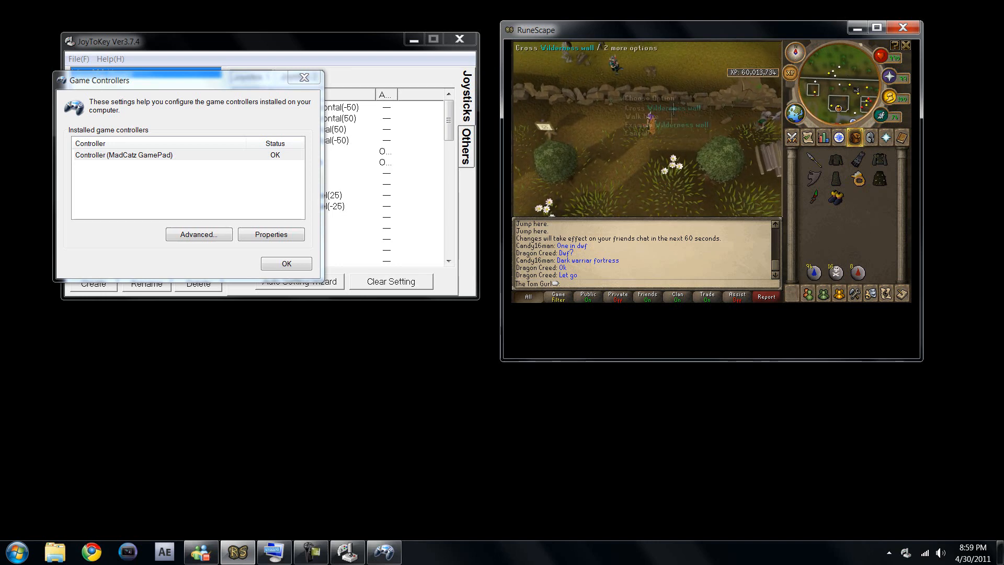
pyautogui.rightClick(564, 141)
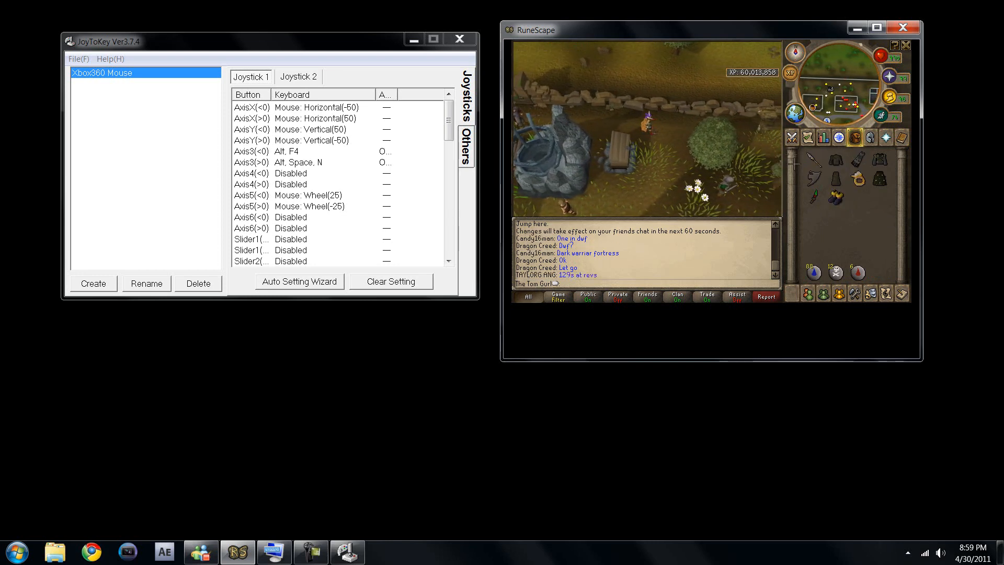
pyautogui.click(792, 137)
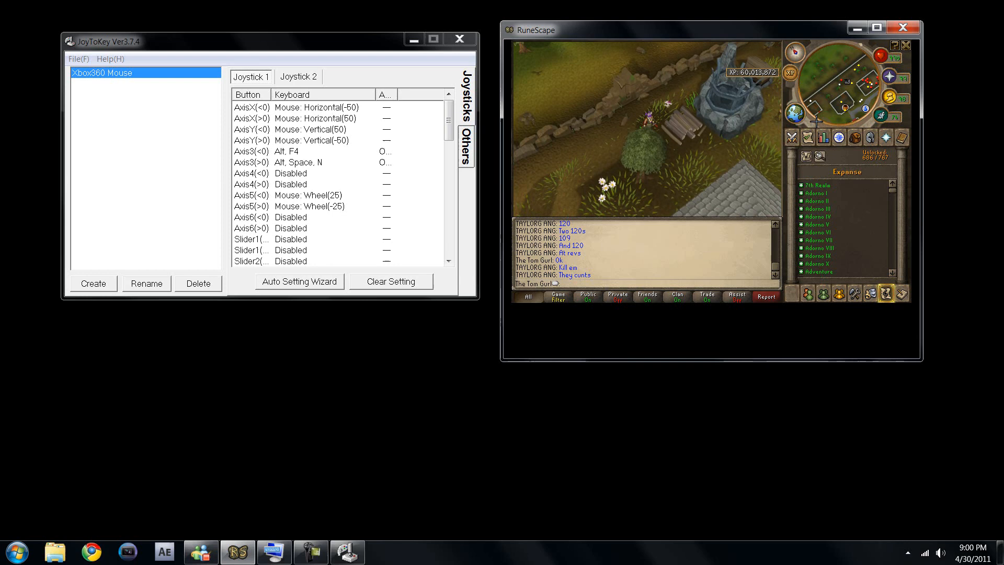
pyautogui.click(854, 137)
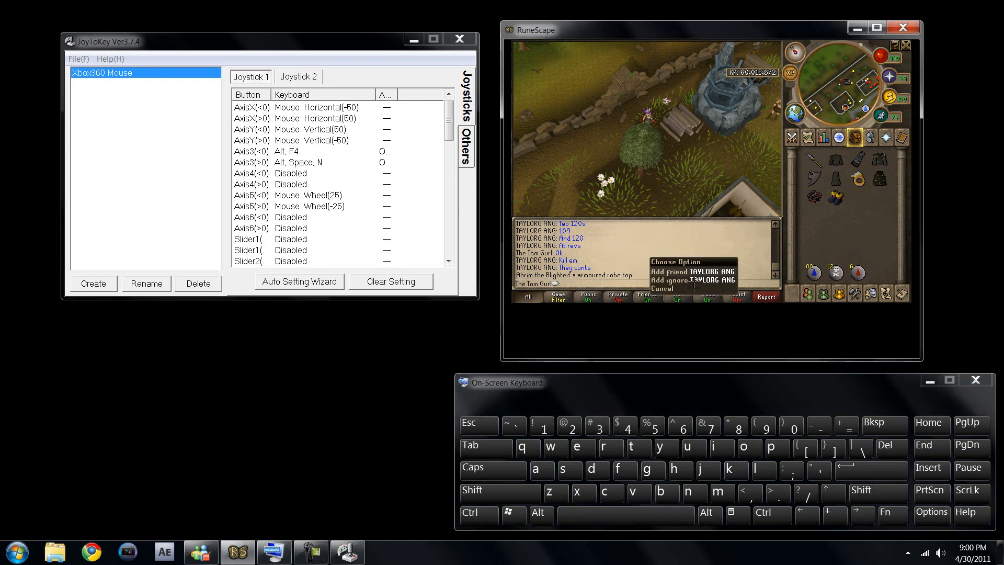
# - Type a string of letters and digits into the RuneScape chat via On-Screen Keyboard keys
pyautogui.click(680, 470)
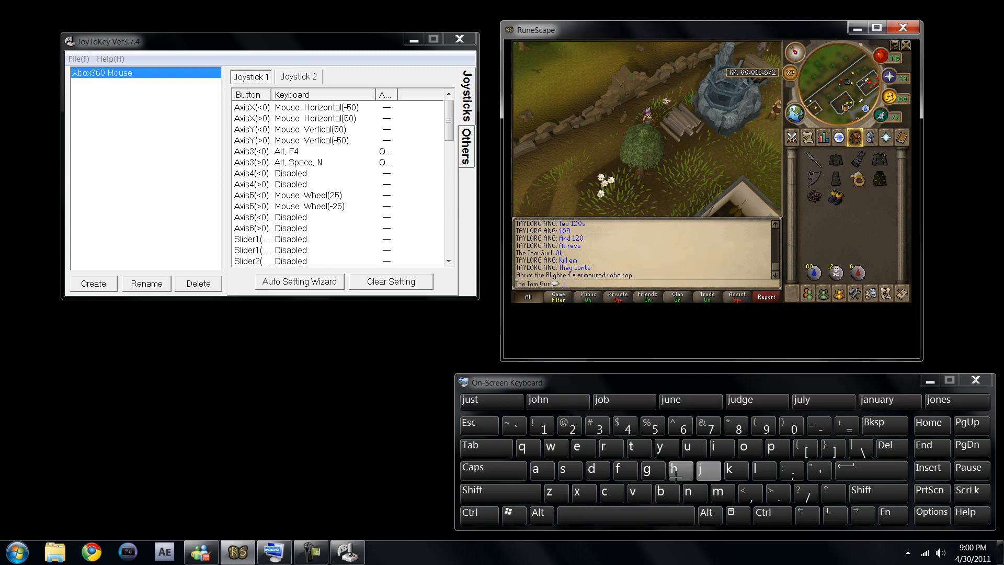
pyautogui.click(692, 449)
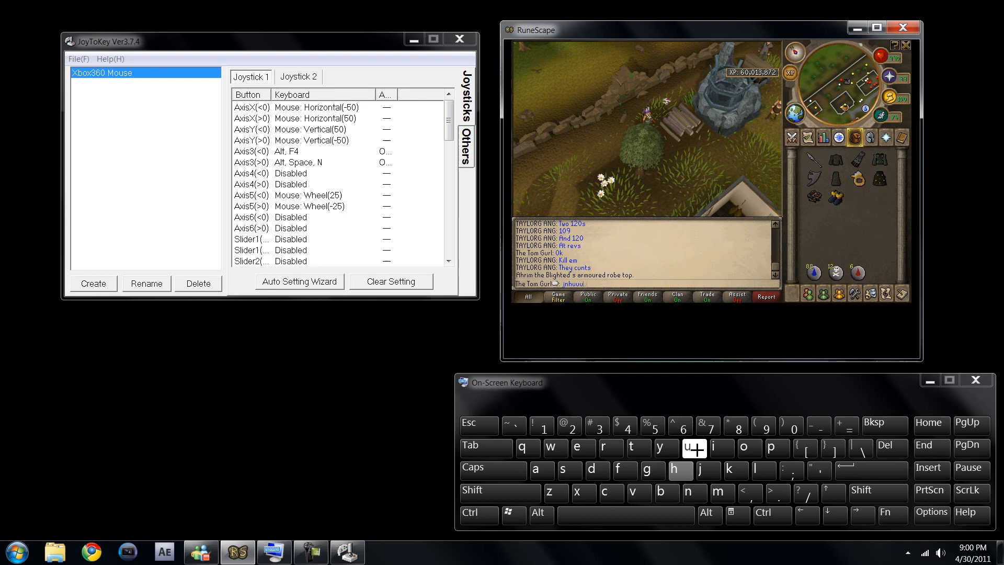
pyautogui.click(762, 425)
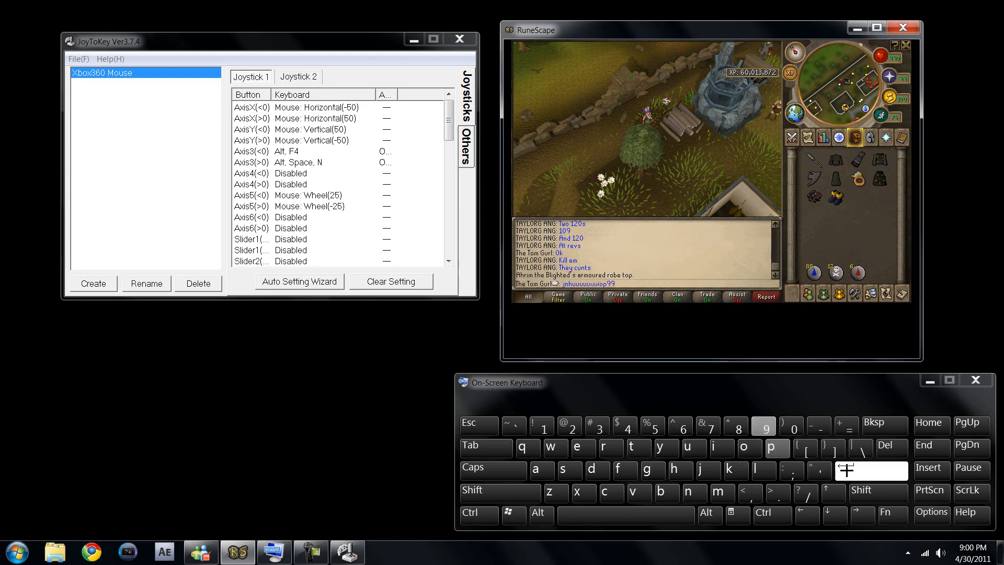